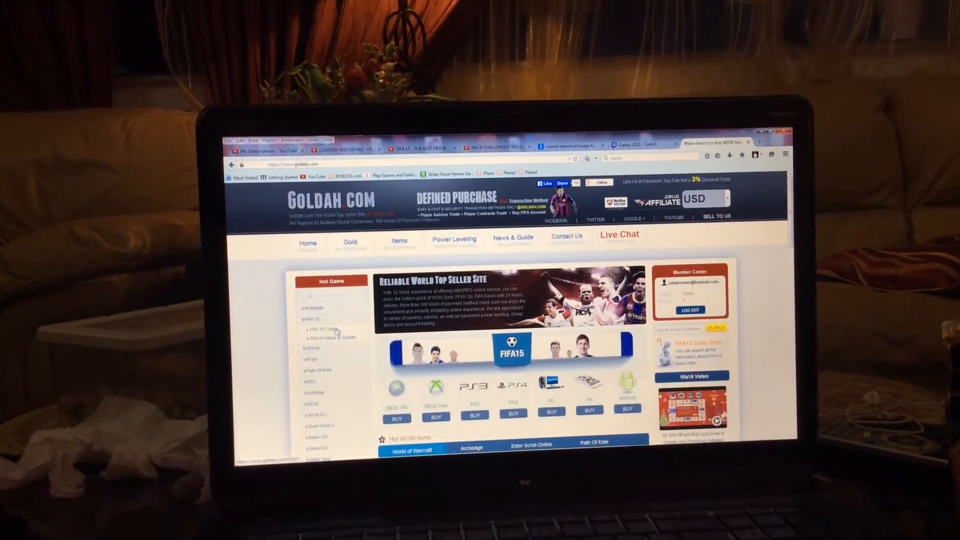
# Step: Go to the FIFA 15 Coins page and browse down through the platform list
pyautogui.click(320, 313)
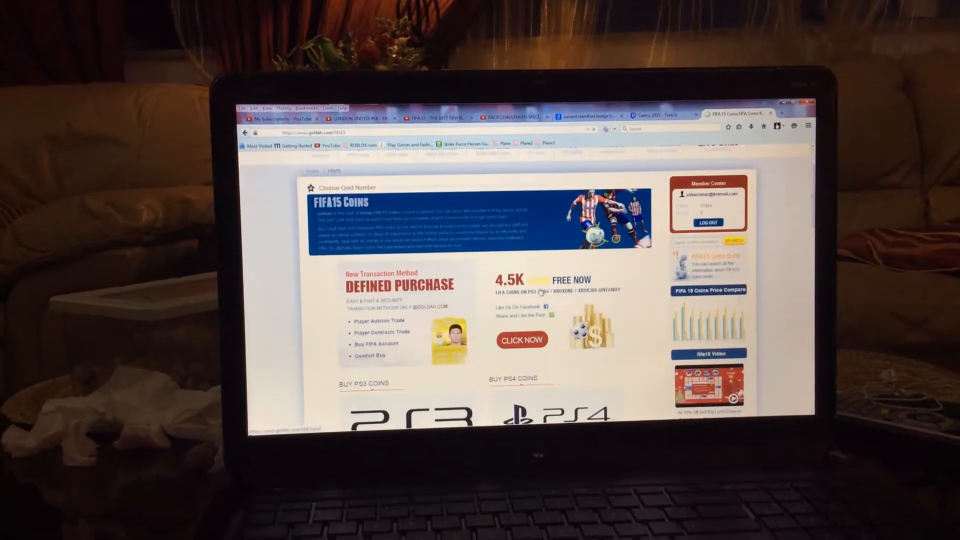
pyautogui.scroll(-3)
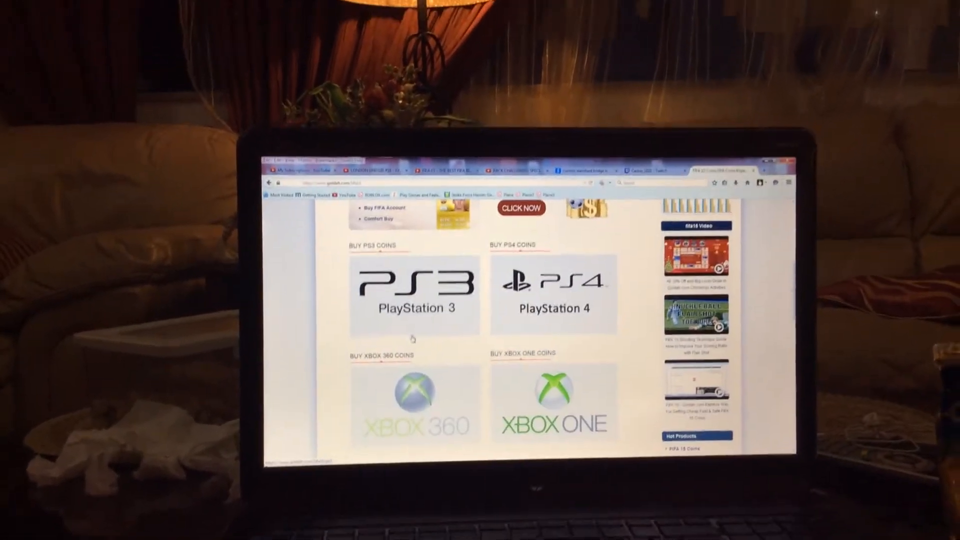
pyautogui.scroll(-3)
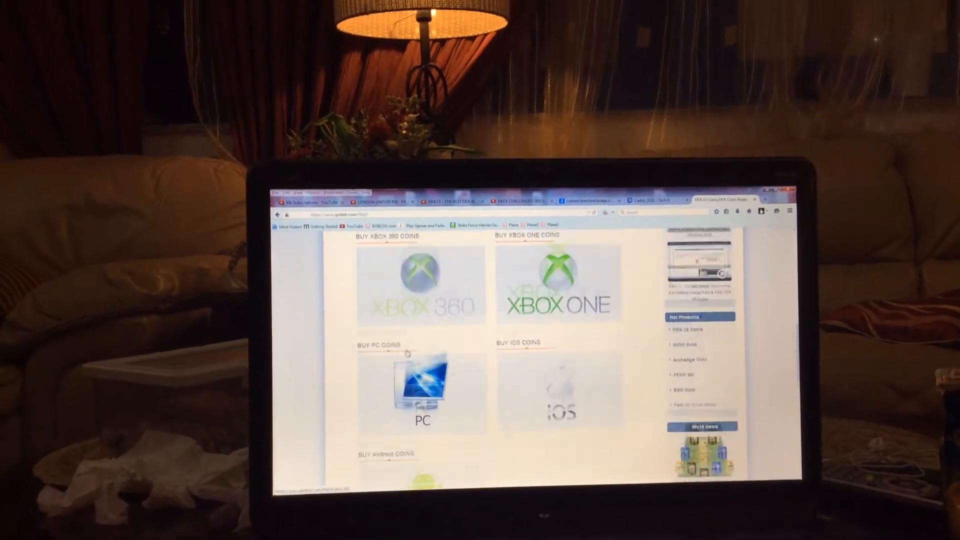
pyautogui.scroll(-3)
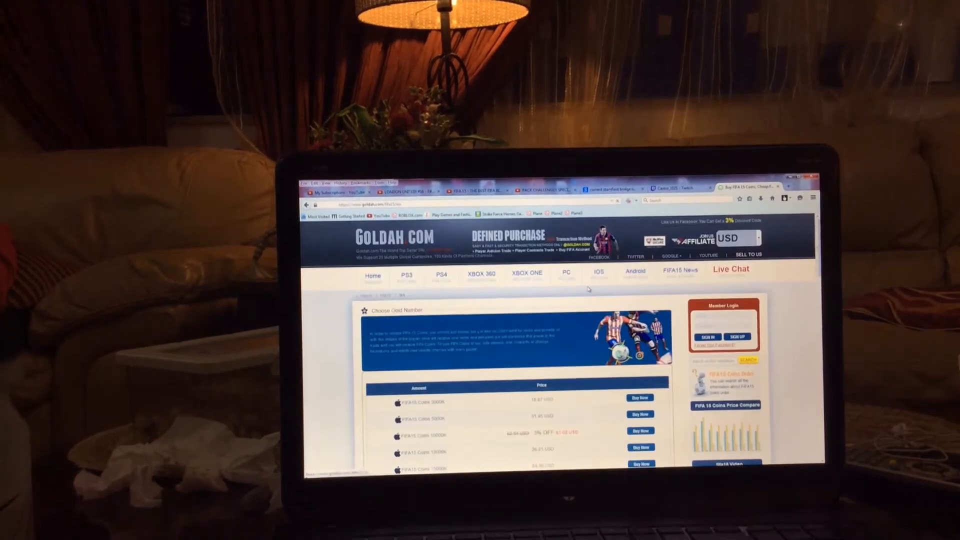
pyautogui.scroll(-3)
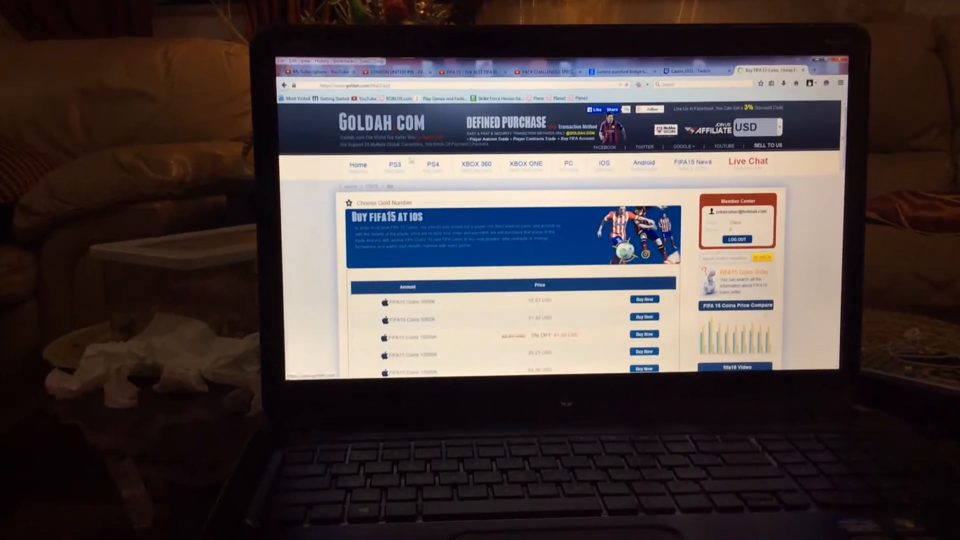
# Step: Switch to the PS3 coins page and reach the free 4.5K offer and paid packages table
pyautogui.click(395, 164)
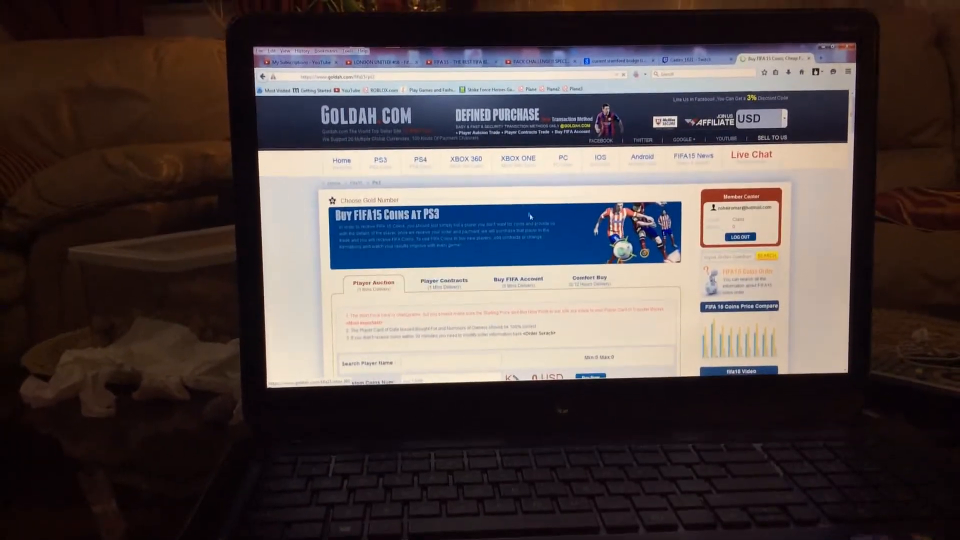
pyautogui.scroll(-3)
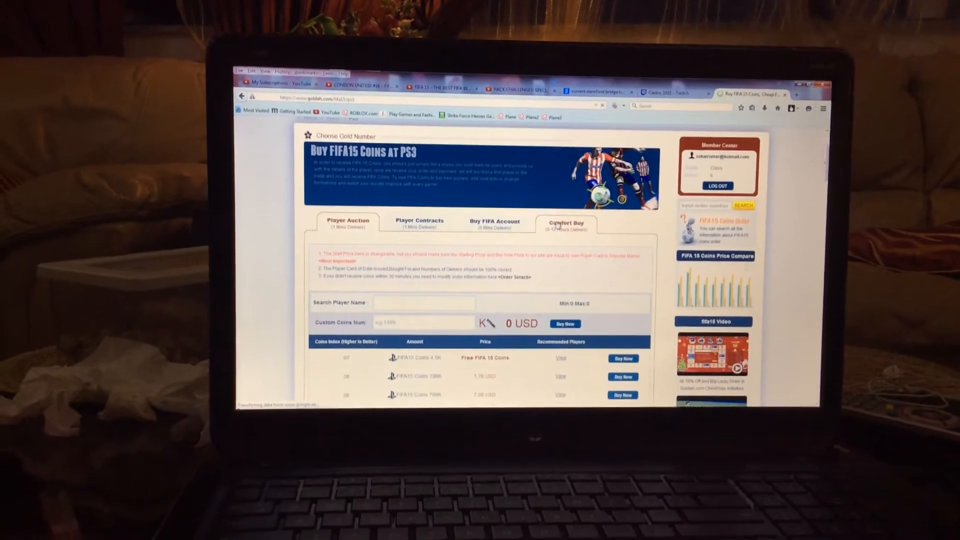
pyautogui.scroll(-3)
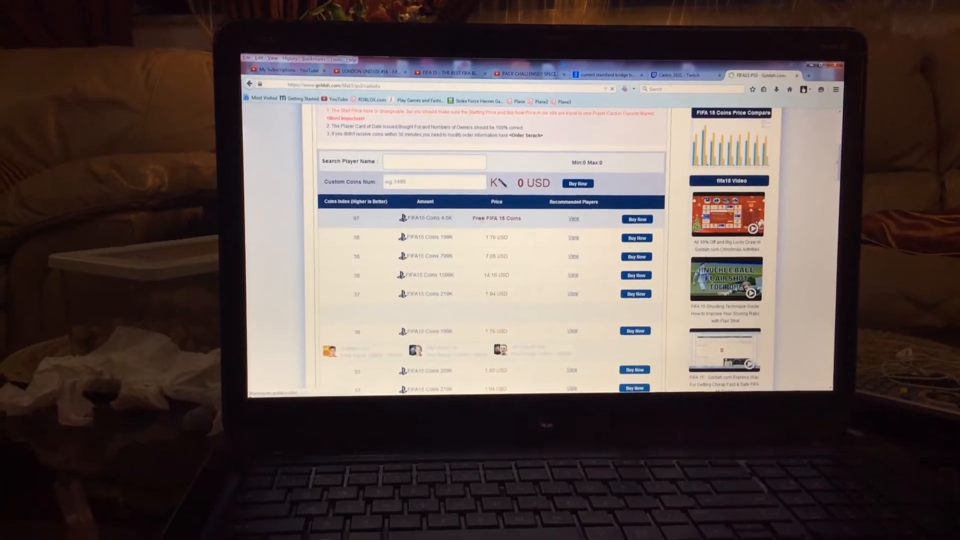
# Step: Buy the free 4.5K PS3 coins and move down to Player Information for Denny Johnstone at 600 / 4,500
pyautogui.click(636, 219)
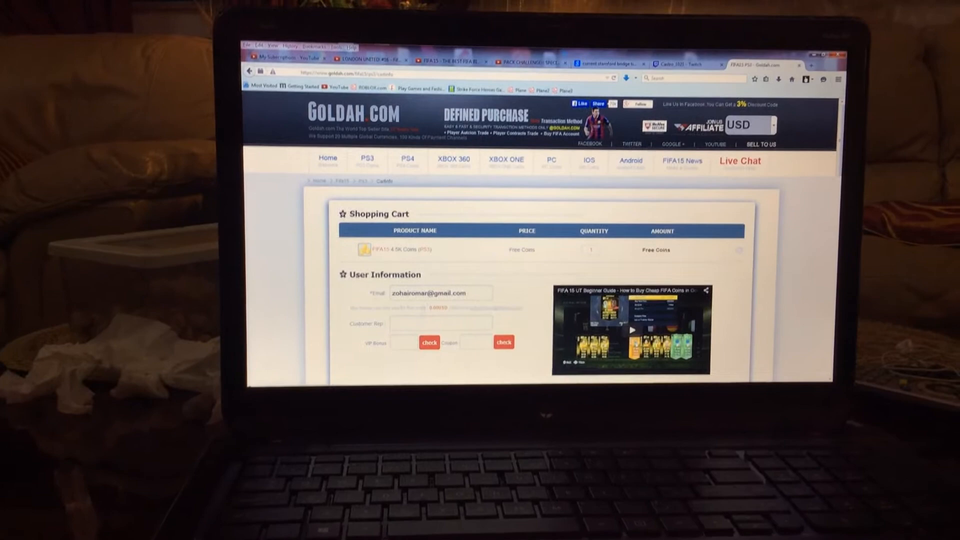
pyautogui.scroll(-3)
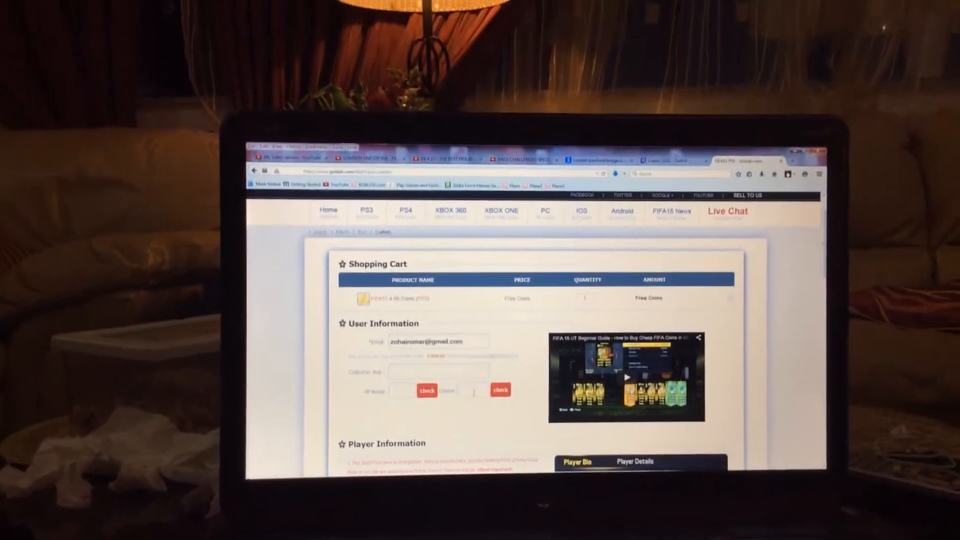
pyautogui.scroll(-3)
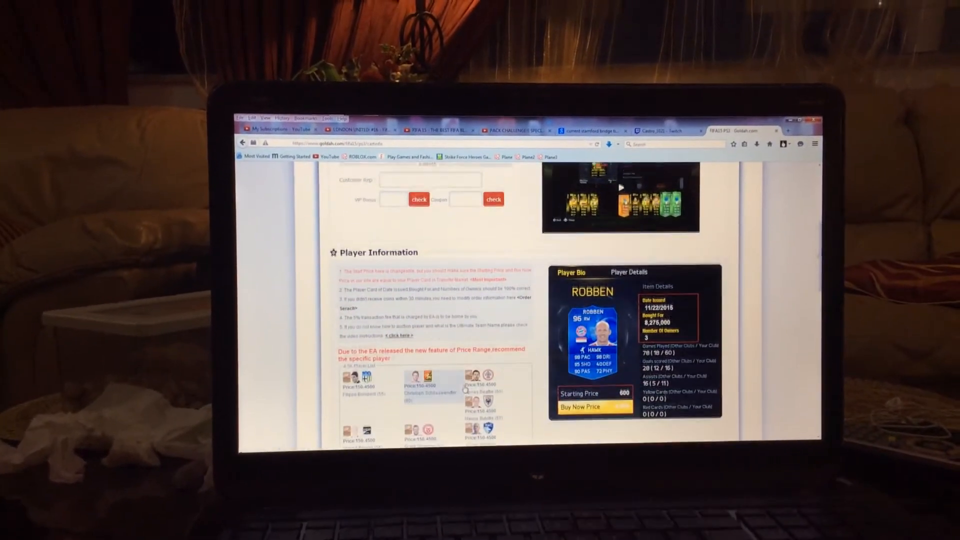
pyautogui.scroll(-3)
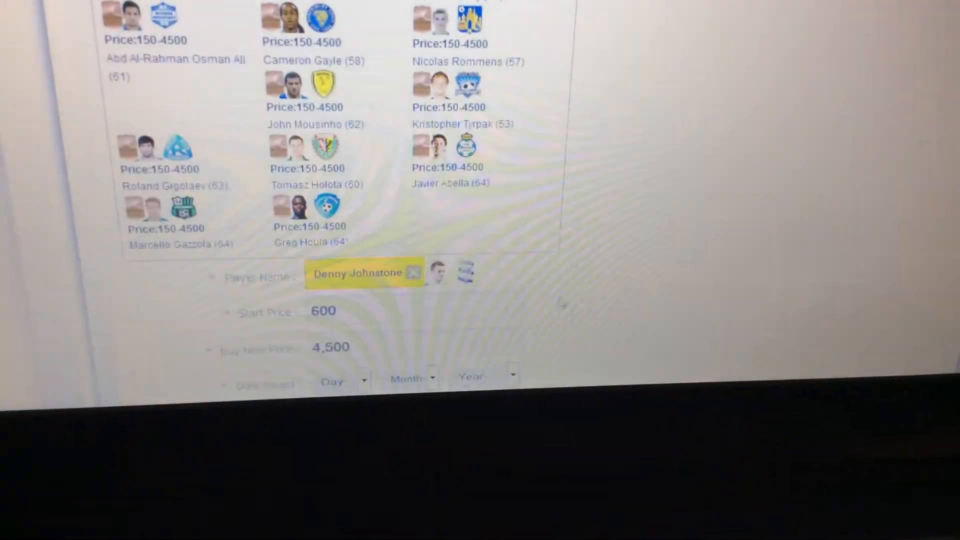
pyautogui.scroll(3)
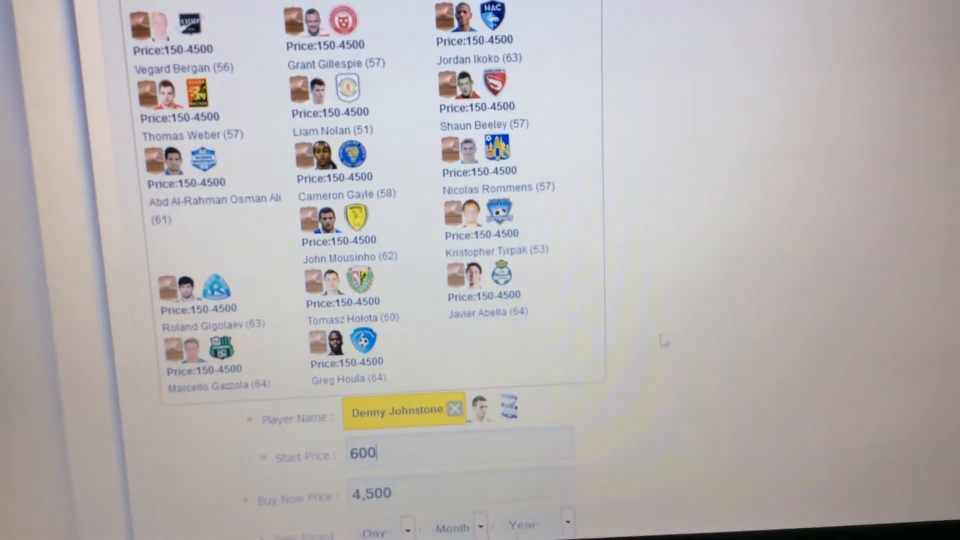
pyautogui.scroll(-3)
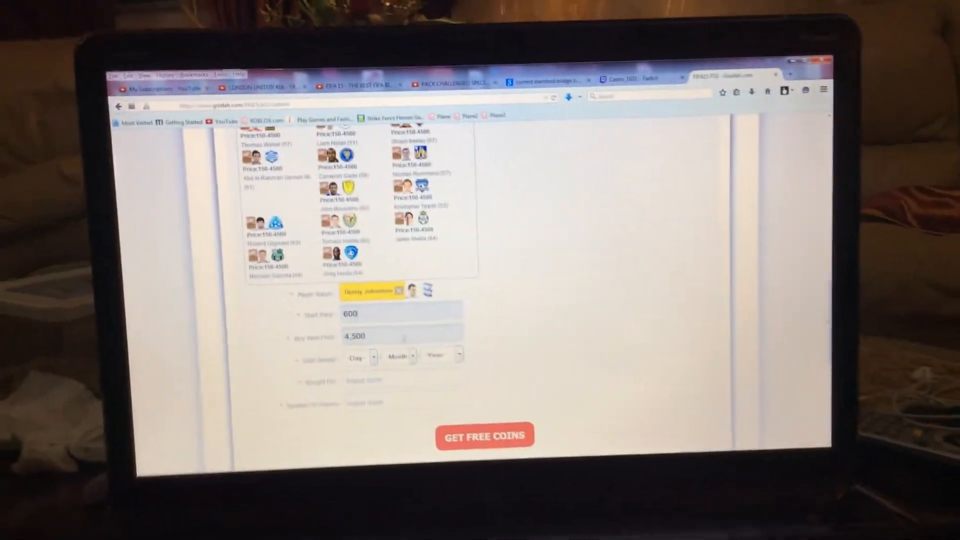
# Step: Set the card's Date Issued to 4/4/2015
pyautogui.click(368, 357)
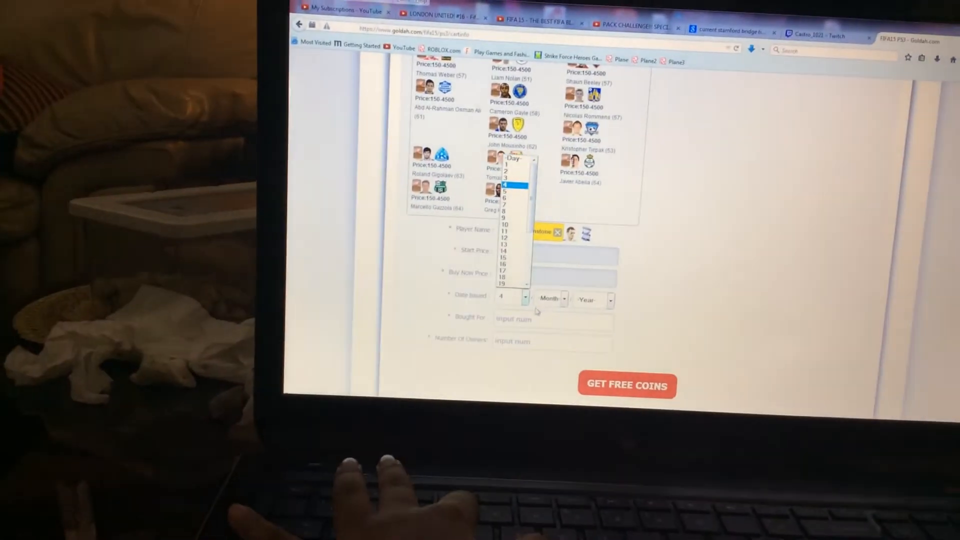
pyautogui.click(510, 185)
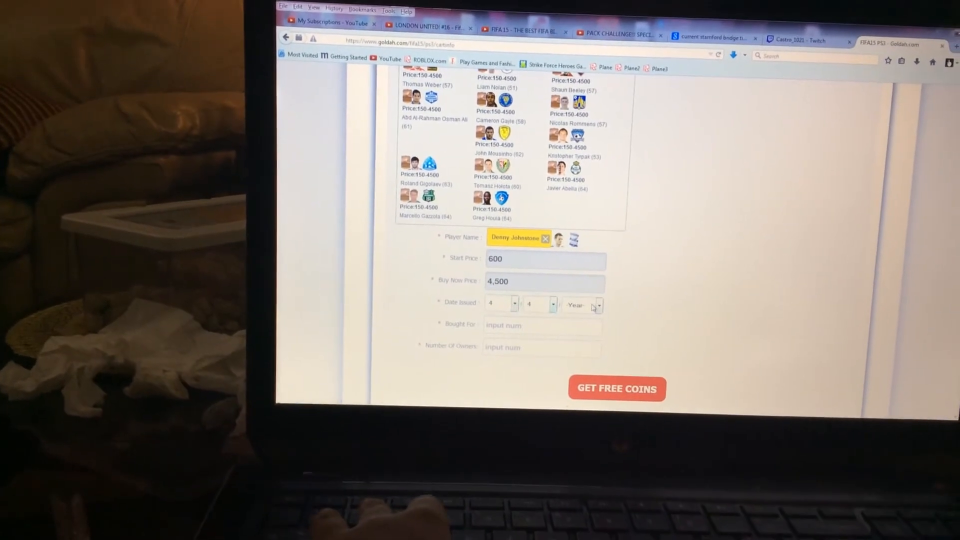
pyautogui.click(597, 305)
pyautogui.write('3')
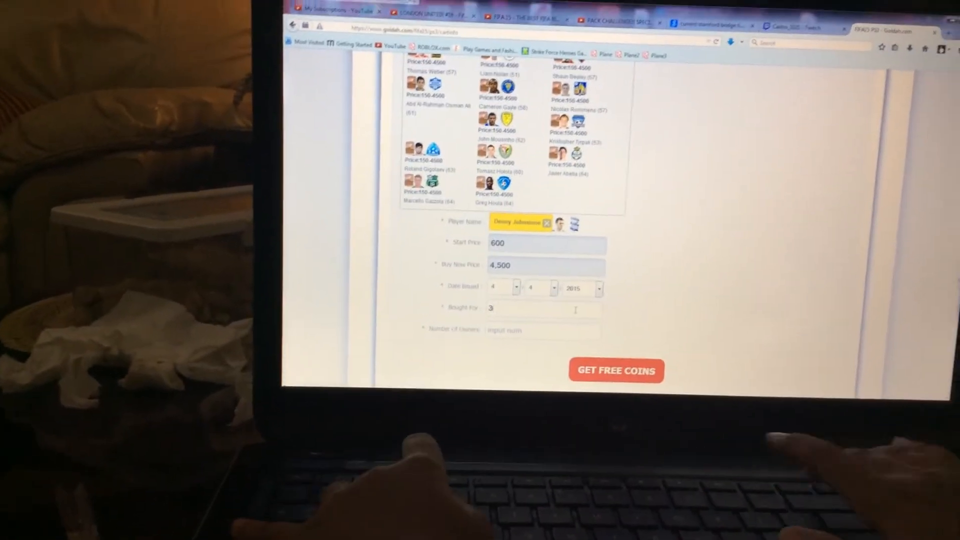
# Step: Enter Bought For 200 and Number Of Owners 2, completing the order form
pyautogui.write('200')
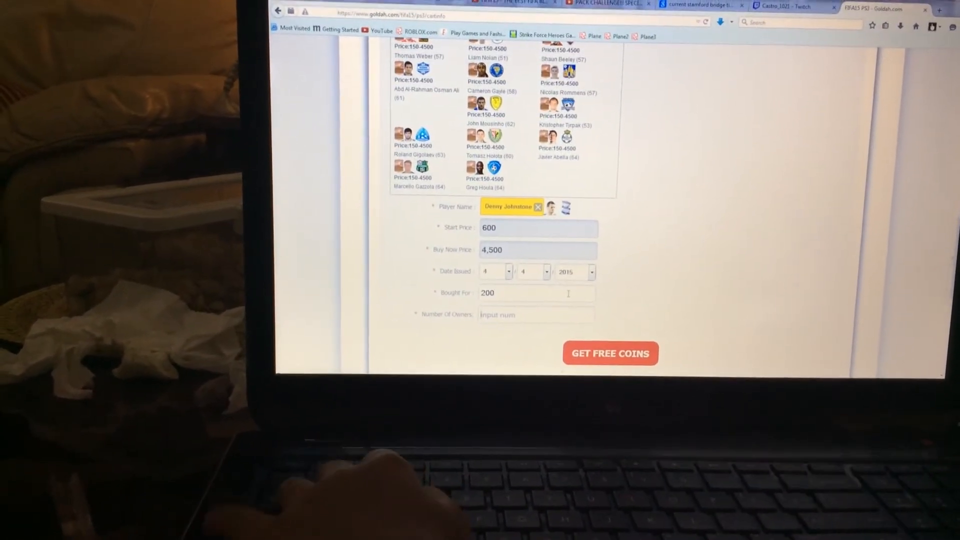
pyautogui.write('2')
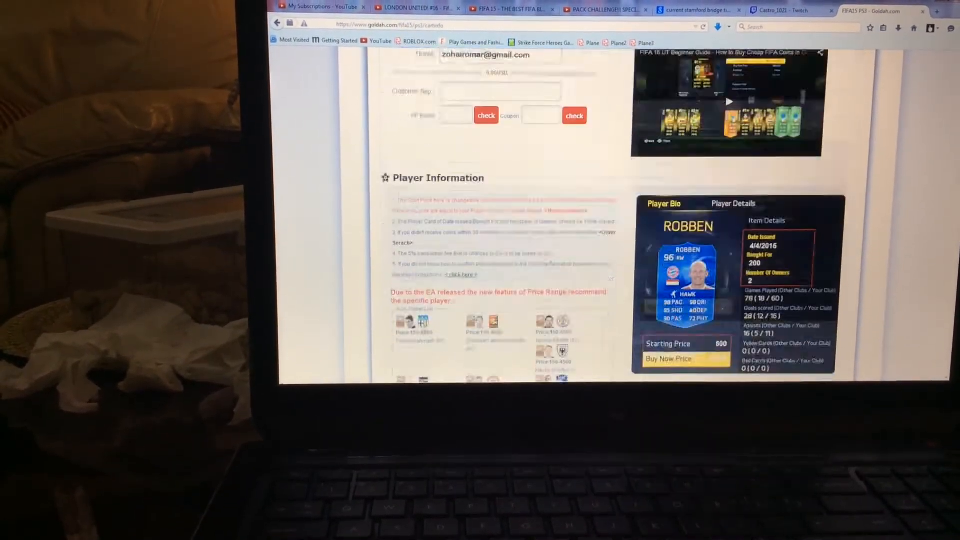
pyautogui.scroll(-3)
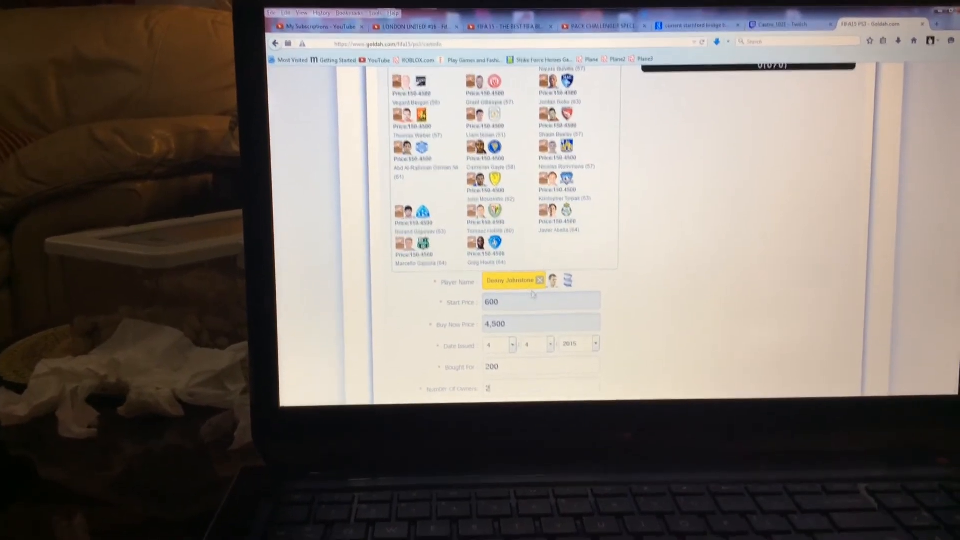
pyautogui.scroll(-3)
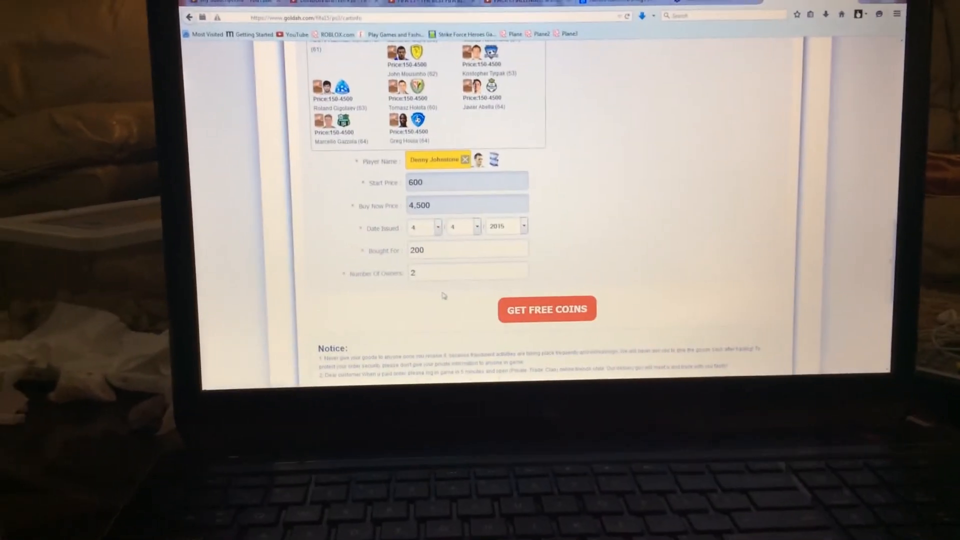
pyautogui.click(546, 309)
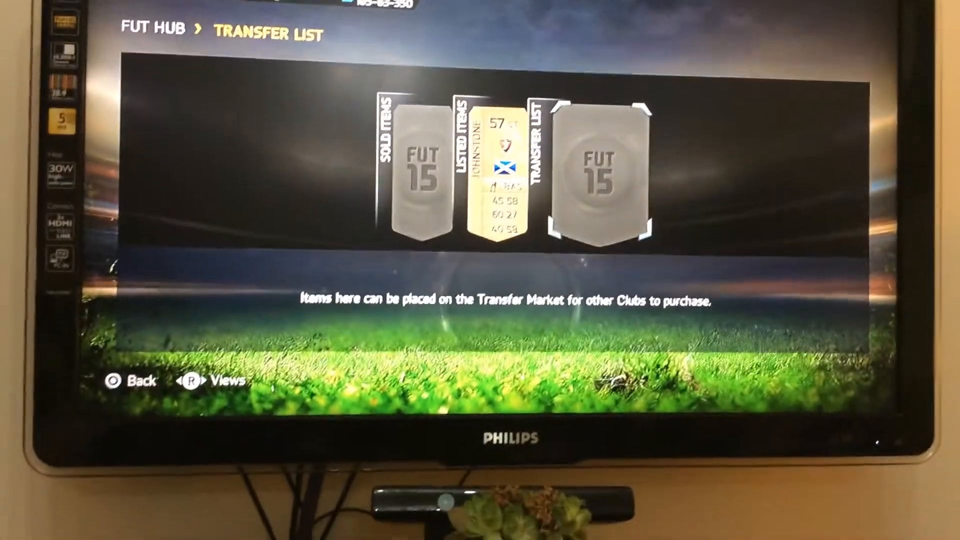
# Step: Show the listed Johnstone card with start 600, buy-now 4,500 and ~59 minutes left
pyautogui.click(502, 171)
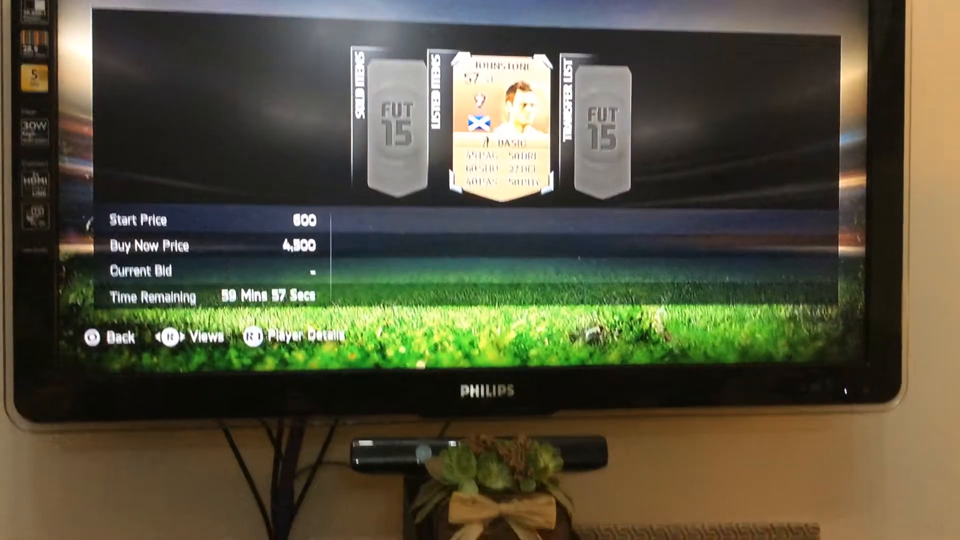